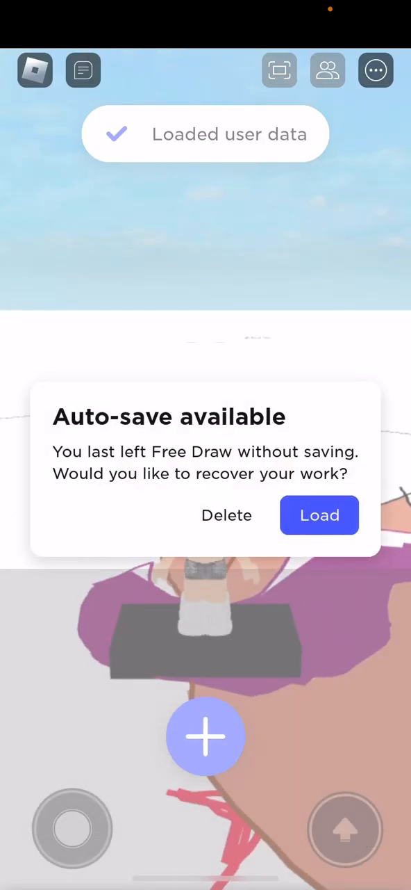
Discard the auto-saved drawing and start a new blank canvas
click(226, 516)
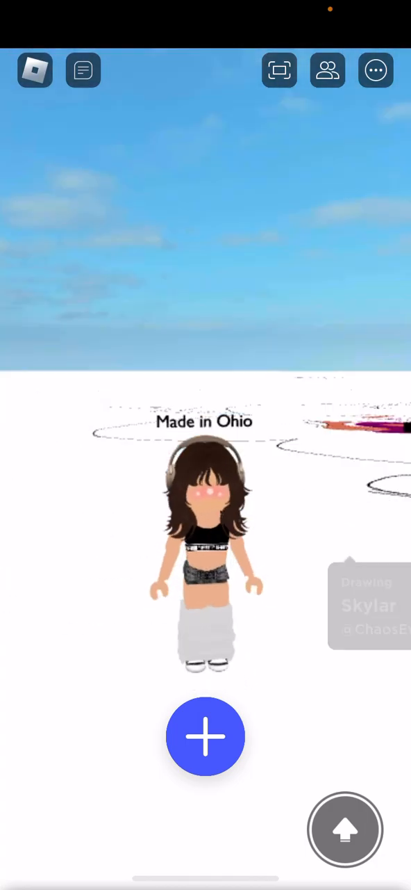
click(206, 736)
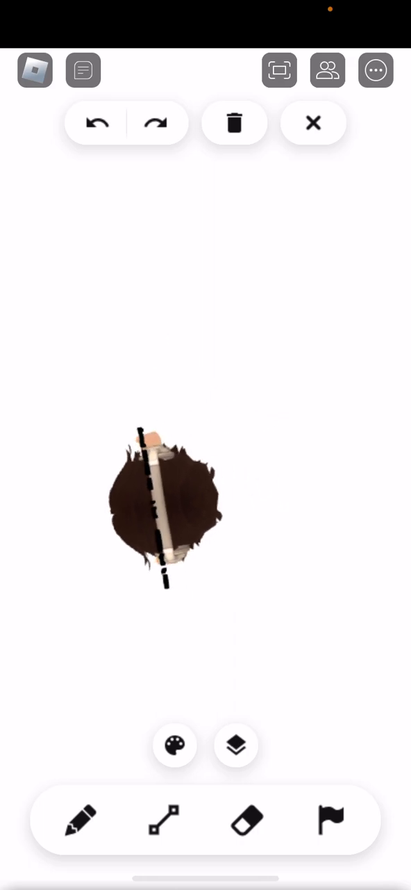
Select the pencil and set a muted golden tan colour from an orange hue
drag(167, 508, 41, 820)
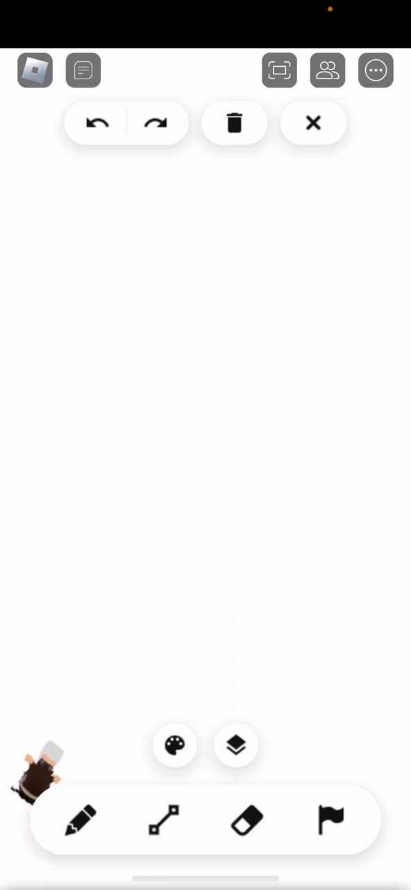
click(81, 820)
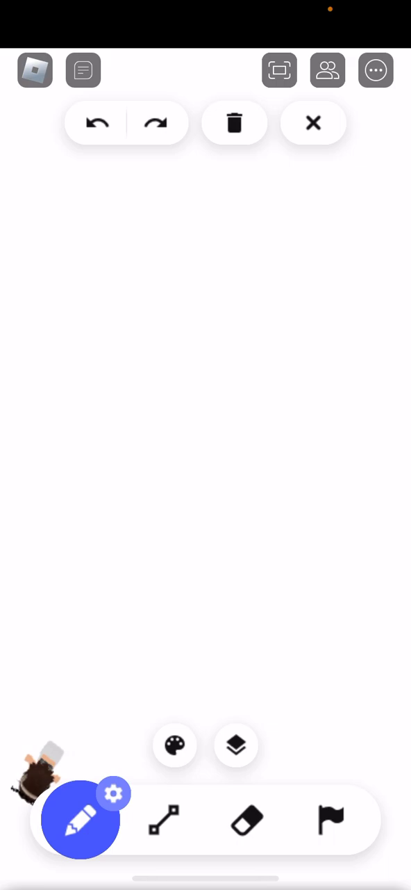
click(174, 745)
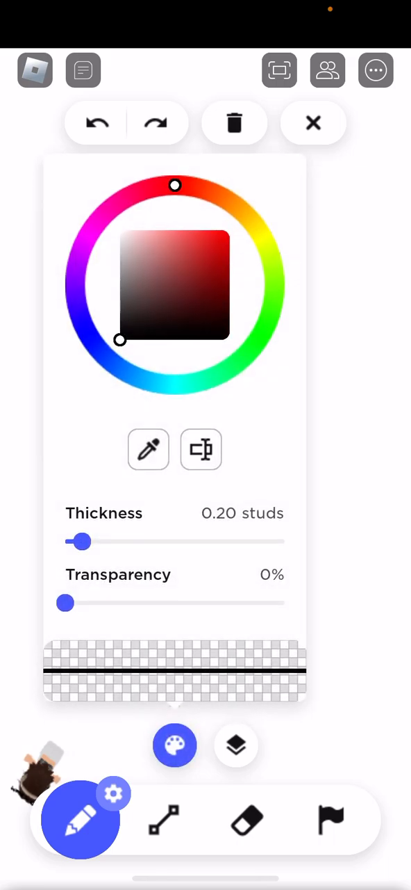
drag(176, 185, 240, 209)
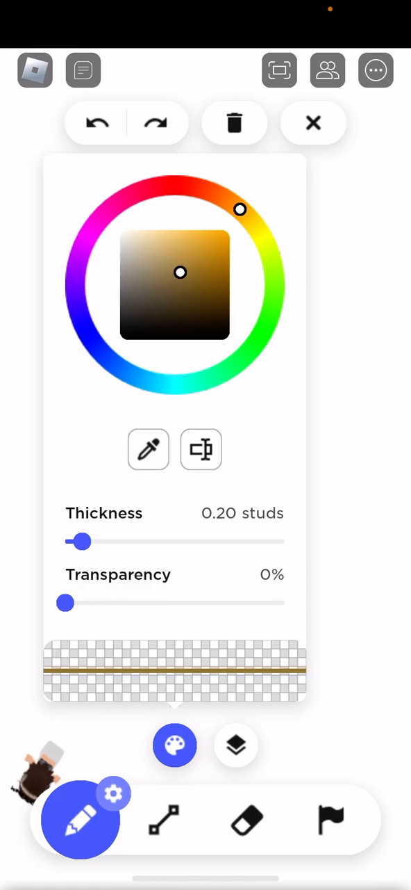
drag(180, 272, 170, 247)
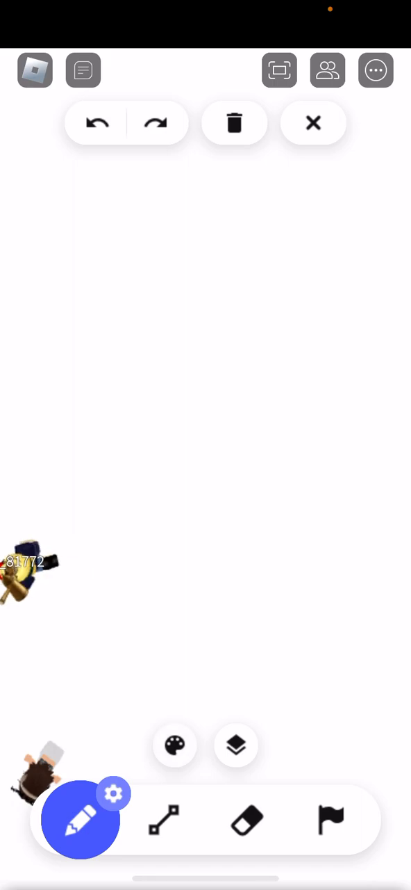
Sketch the face, neck, torso and a waistline in tan
drag(134, 316, 224, 471)
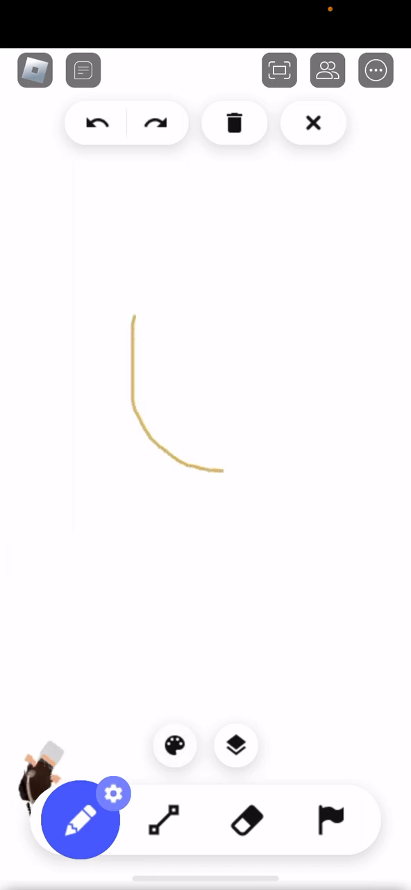
drag(328, 298, 329, 379)
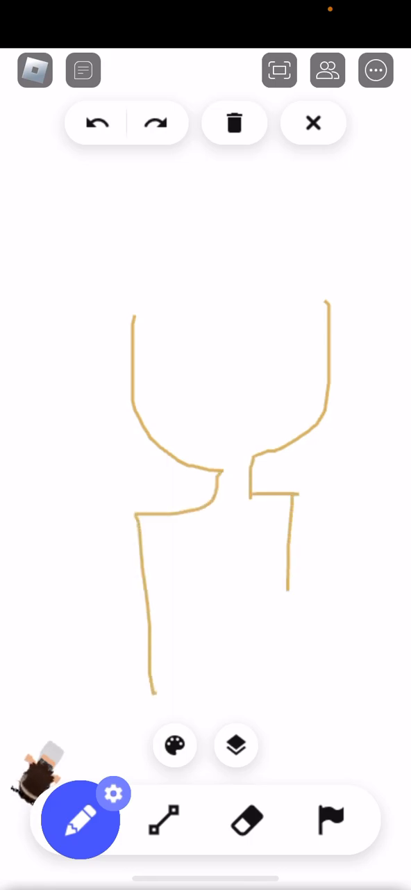
drag(142, 629, 285, 629)
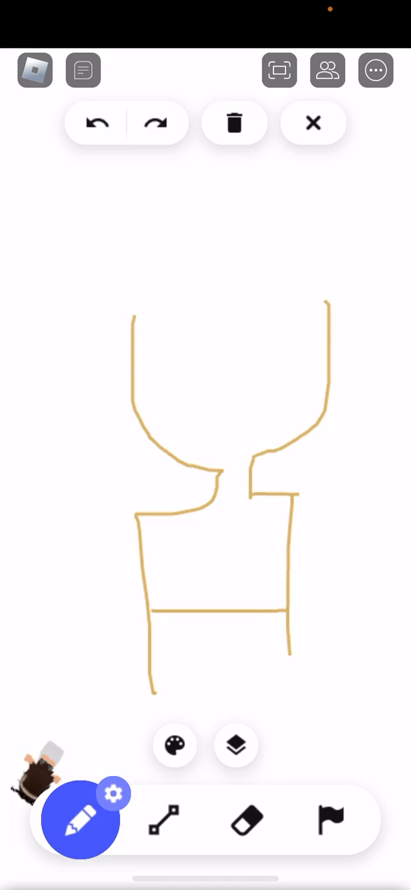
Erase the side lines below the waistline, then sketch the skirt edges and arms
click(248, 820)
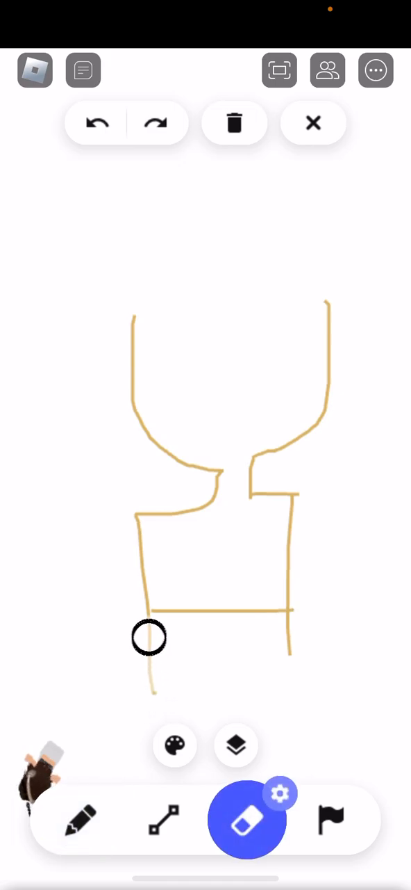
drag(149, 638, 290, 637)
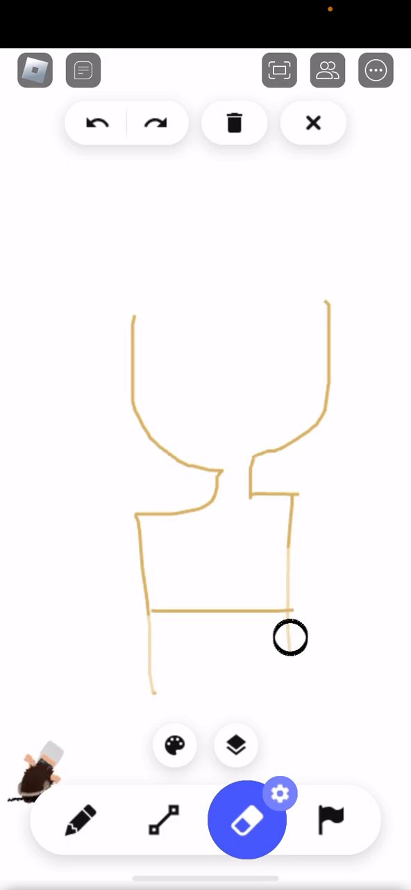
click(82, 820)
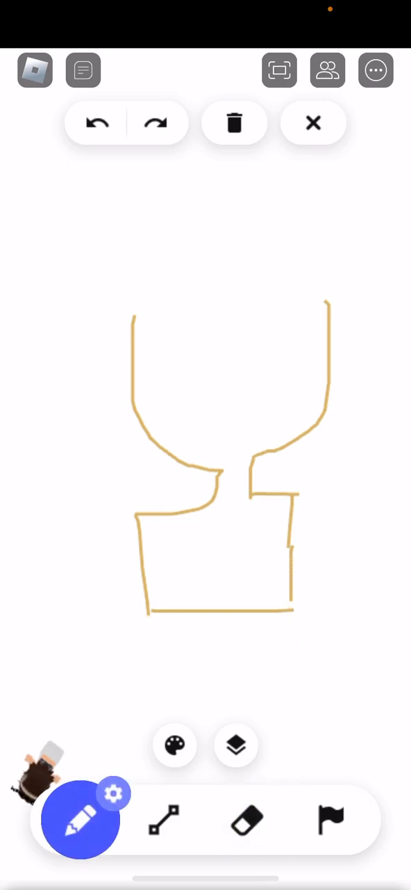
drag(156, 639, 80, 771)
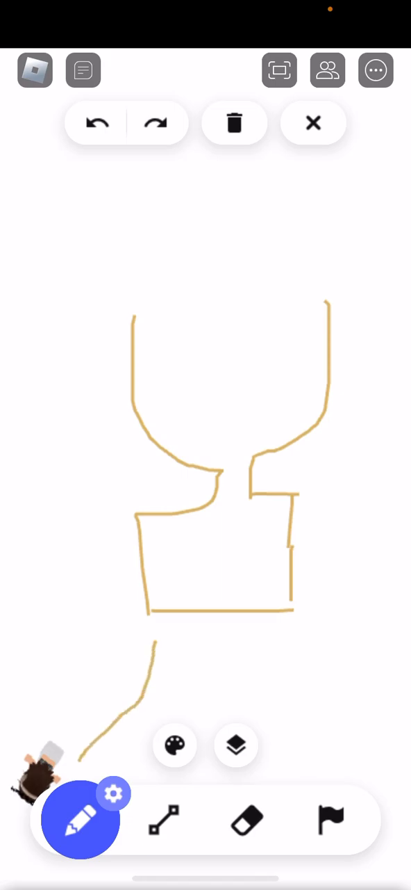
drag(289, 625, 379, 754)
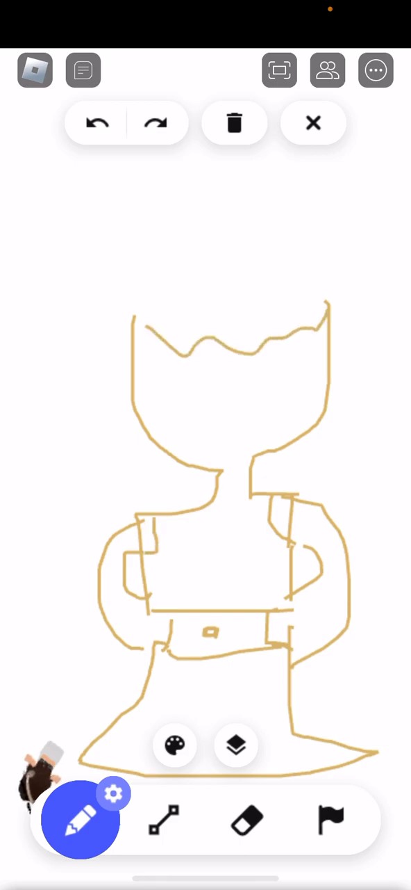
Sketch the arms, flared skirt, belt buckle and jagged fringe line in tan
drag(381, 584, 381, 716)
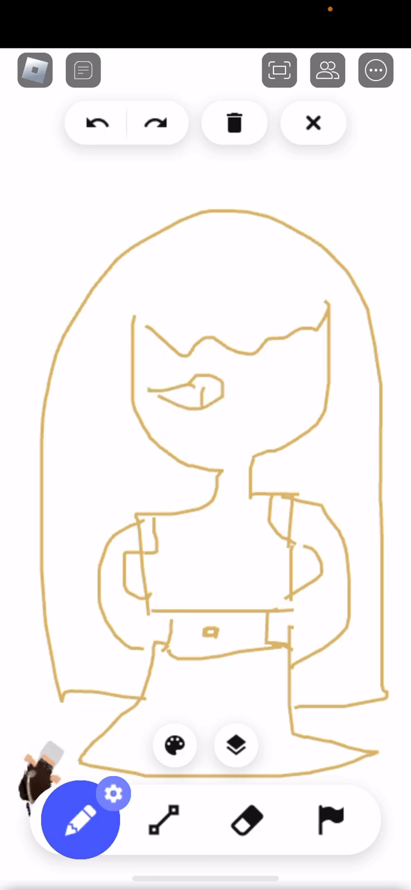
Draw the long hair outline, two eyes and a small smile in tan
drag(188, 365, 205, 407)
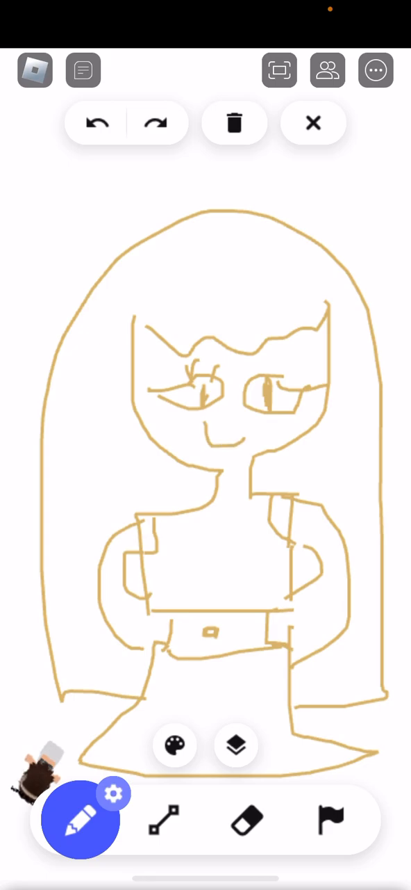
Darken the pen to a rich brown and add Layer 2 above Layer 1
click(176, 745)
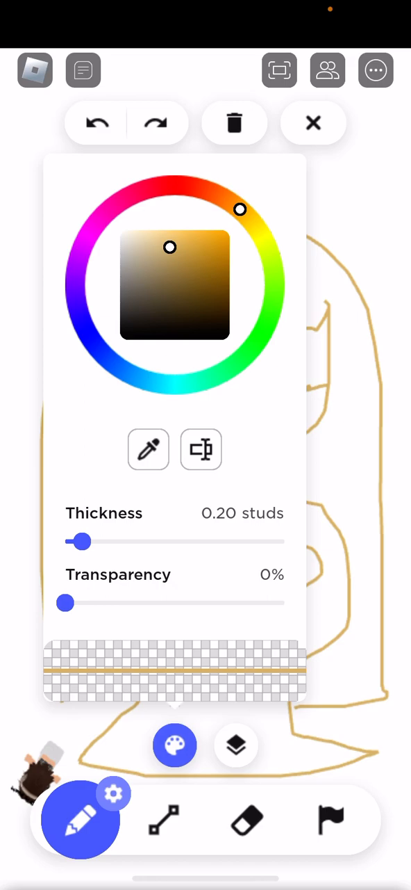
drag(171, 247, 216, 278)
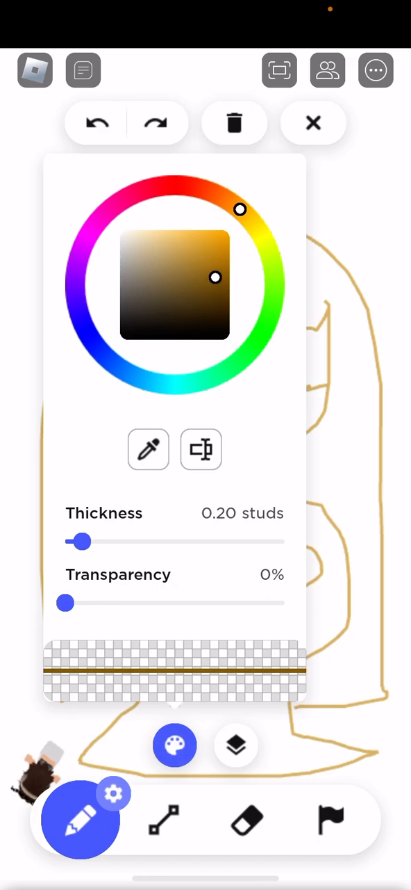
click(236, 744)
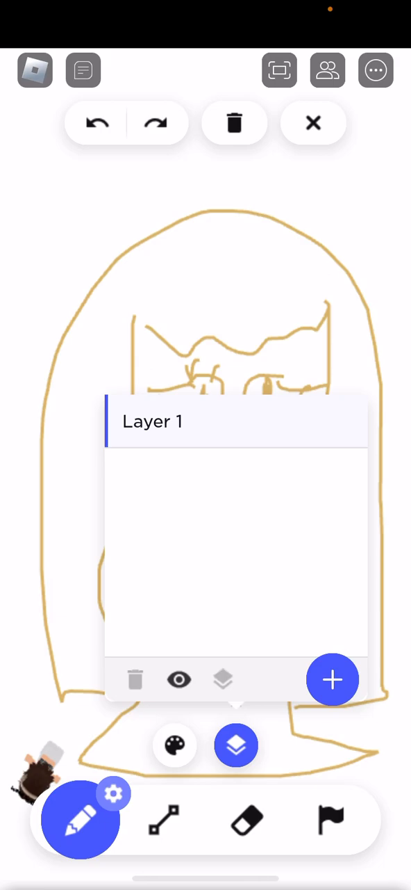
click(333, 679)
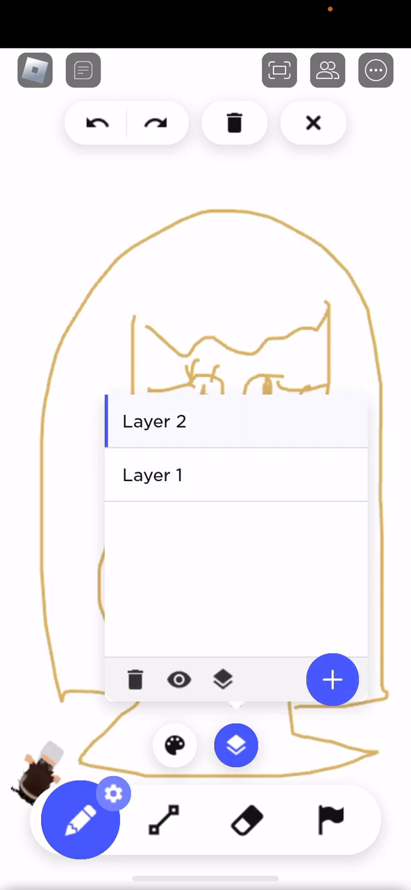
click(175, 744)
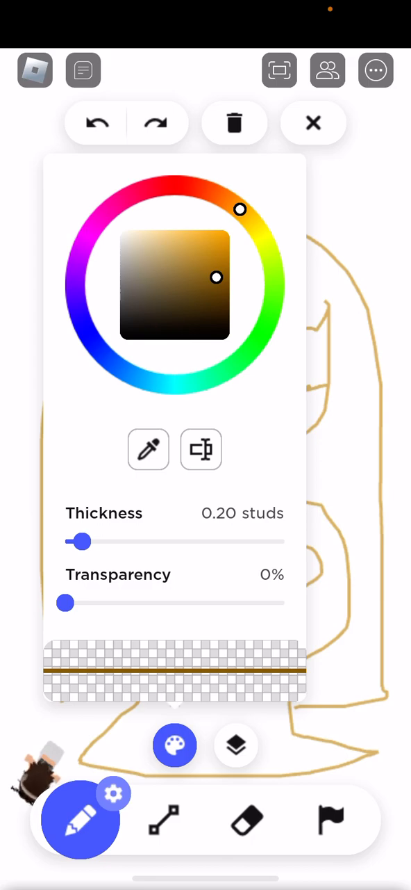
drag(79, 540, 201, 541)
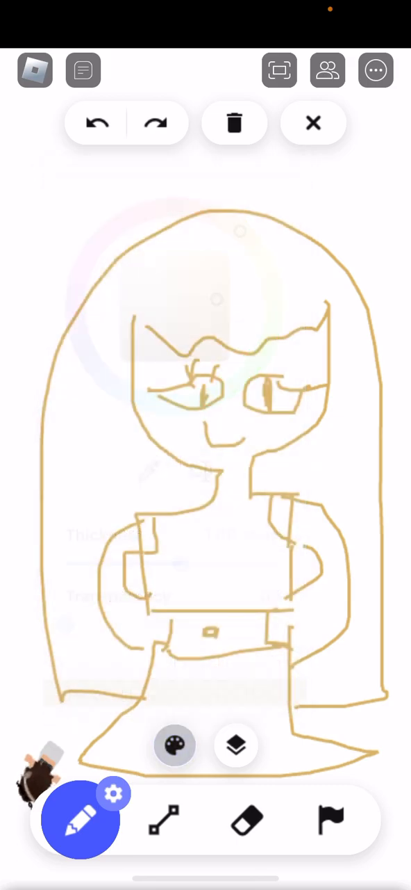
Paint the long hair and fringe with thick brown strokes
drag(139, 292, 90, 473)
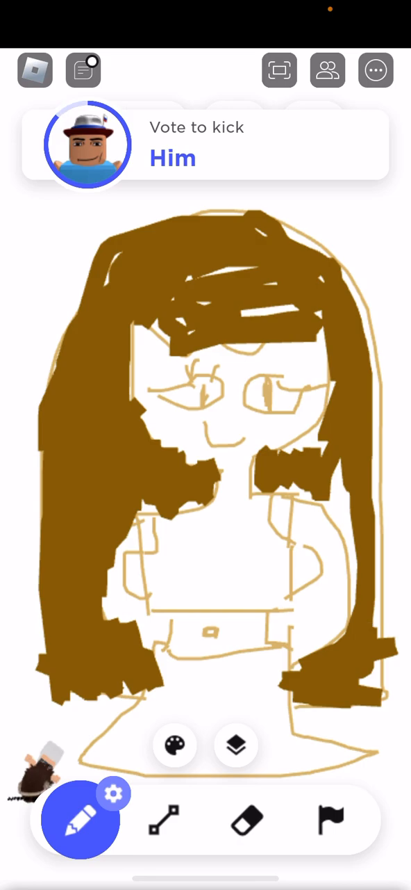
click(87, 145)
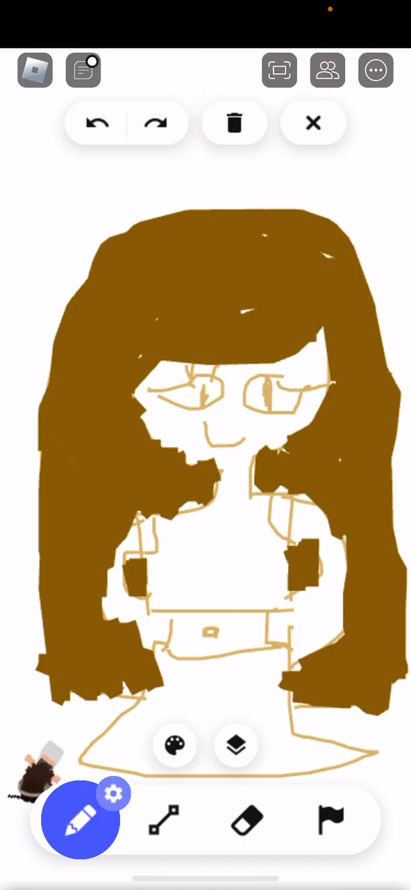
click(175, 744)
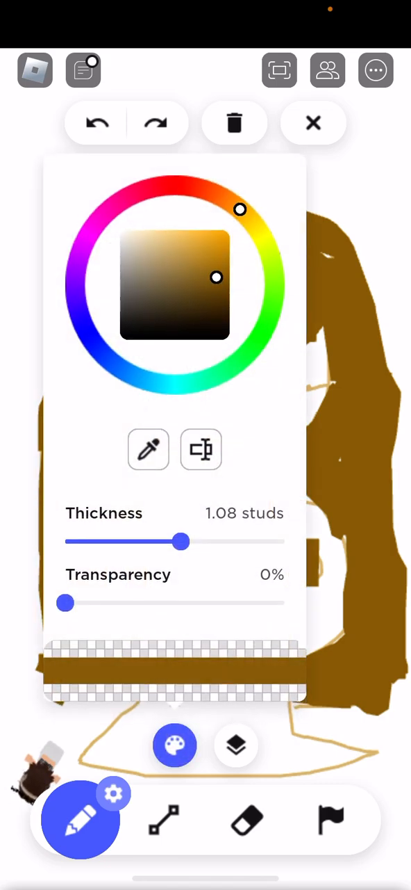
Fill the face in pale tan and erase the messy colour below it
drag(216, 278, 163, 249)
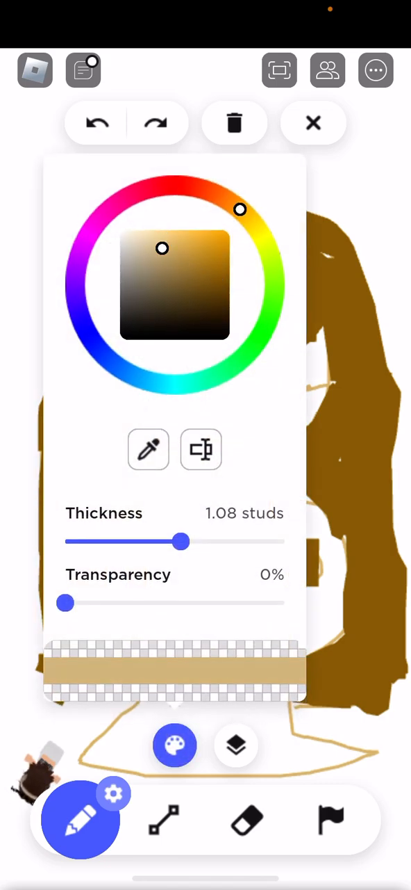
drag(182, 541, 127, 542)
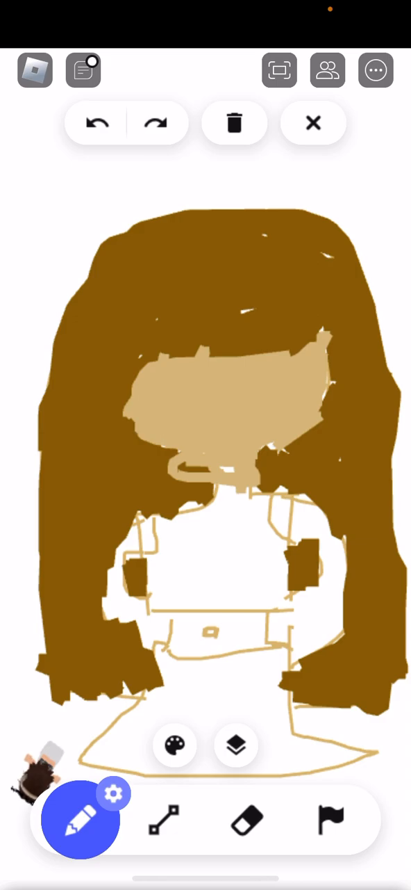
click(246, 820)
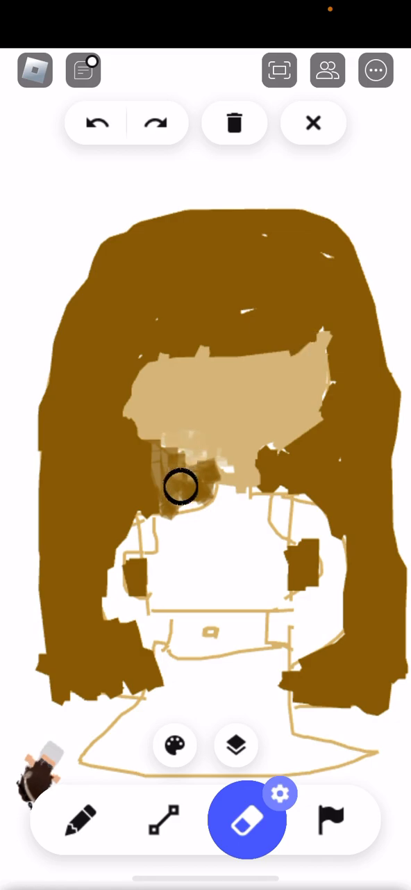
drag(180, 486, 181, 472)
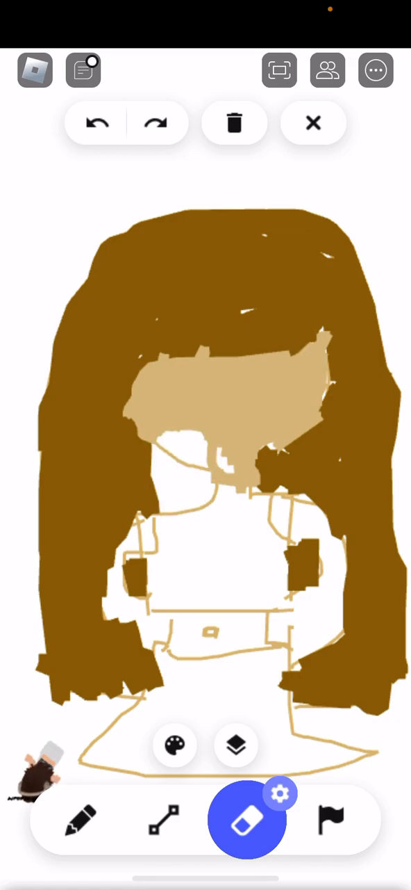
click(82, 819)
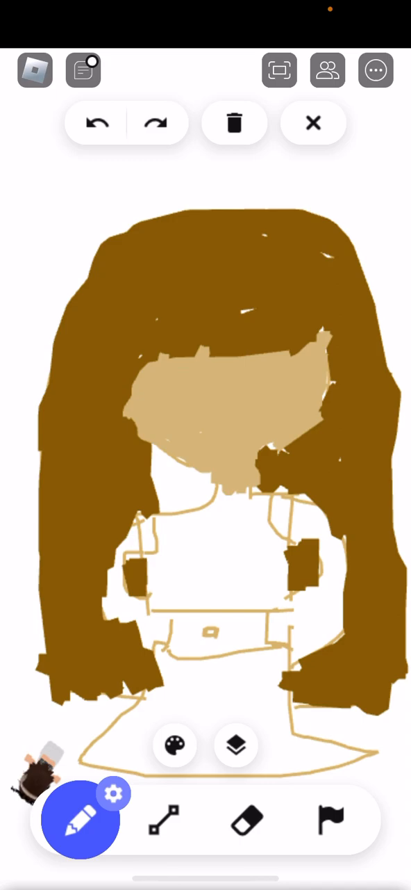
click(175, 745)
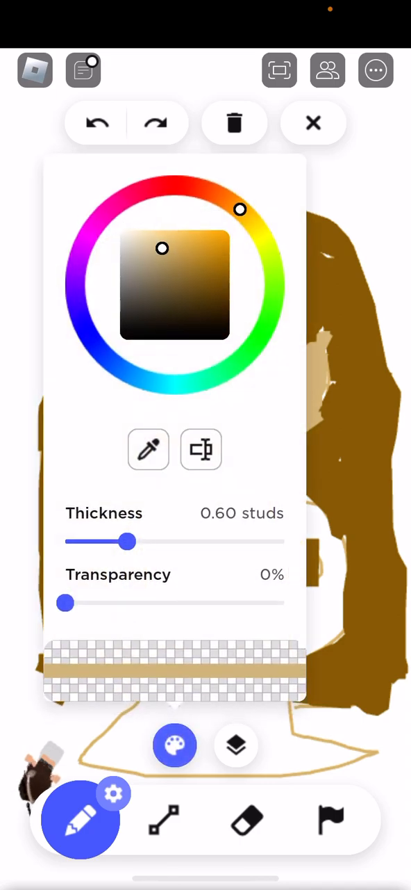
Draw deep brown strand streaks across the hair
drag(162, 248, 199, 298)
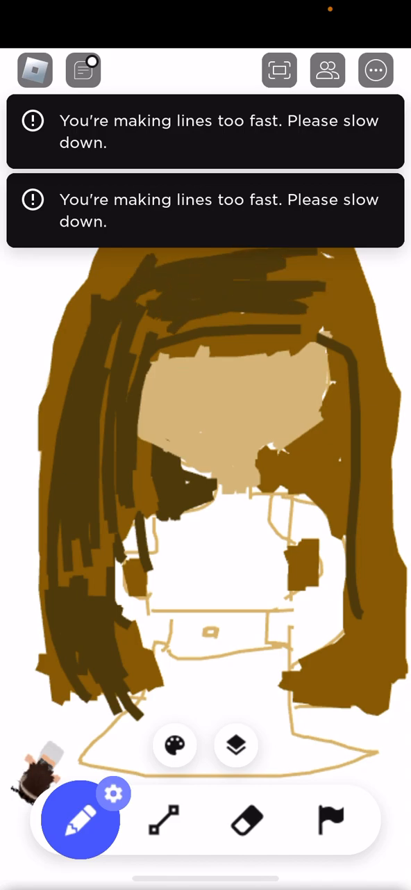
click(175, 746)
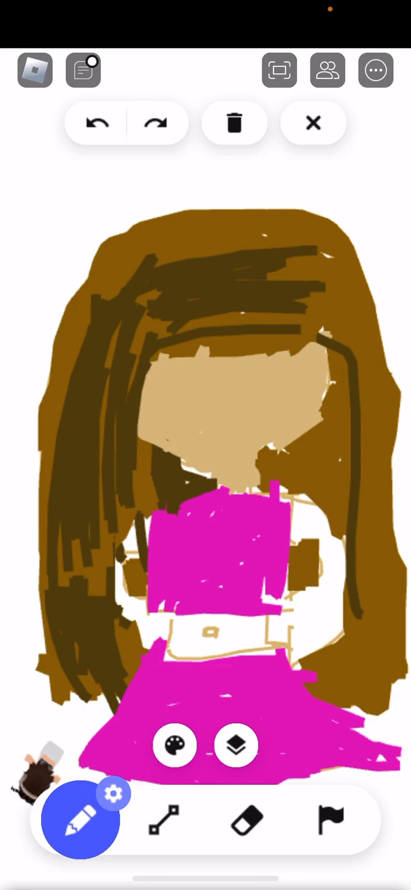
Scribble magenta over the girl's top and flared skirt
drag(153, 389, 243, 403)
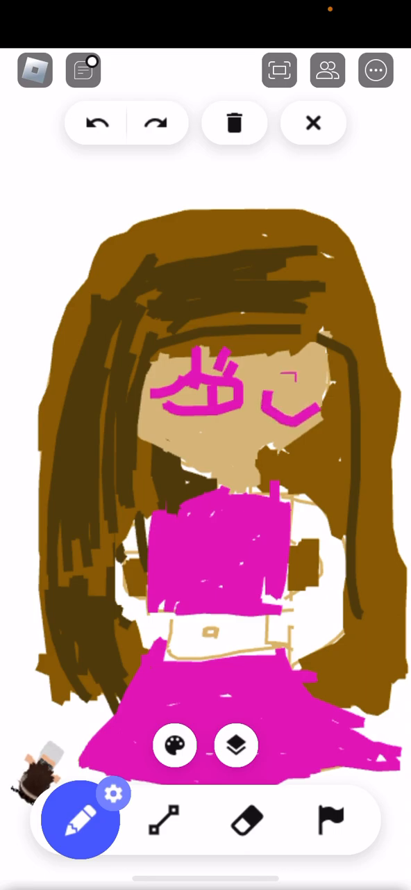
Draw the second magenta eye on the face, then switch to the eraser
drag(285, 396, 326, 417)
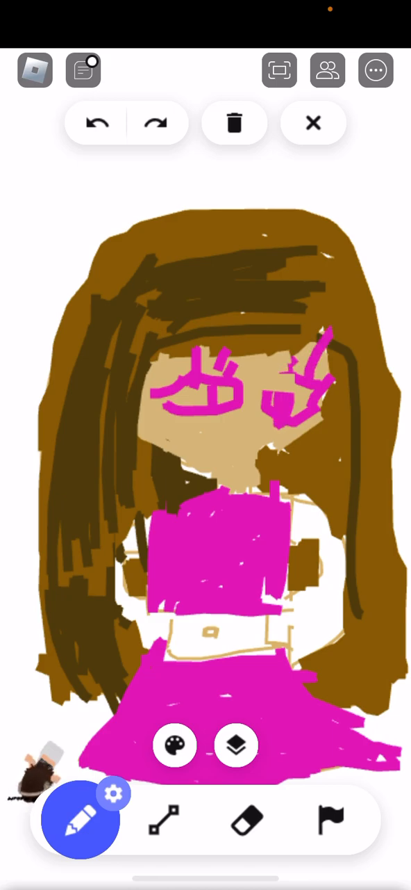
click(247, 820)
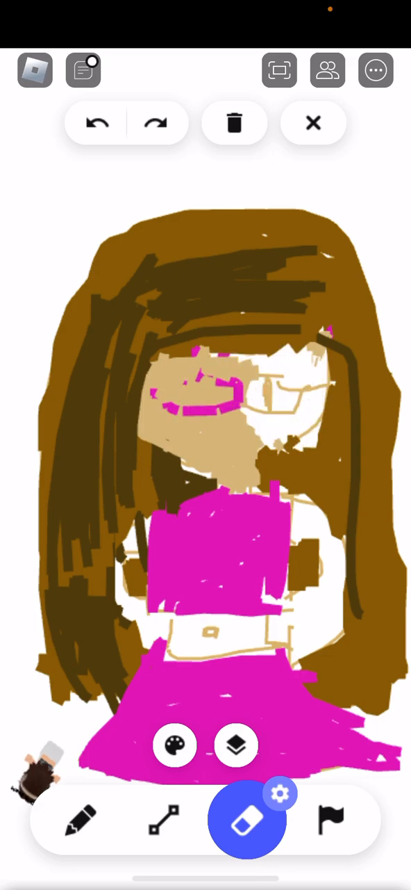
Set the brush colour to a warm orange-tan skin hue and reselect the pencil
click(176, 745)
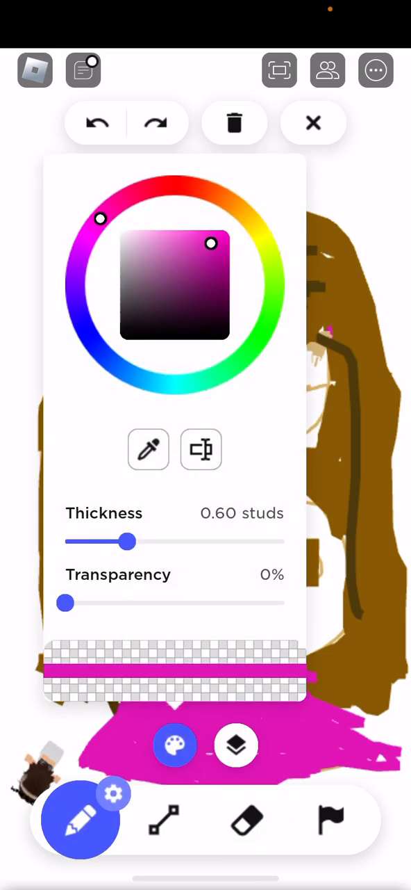
click(247, 820)
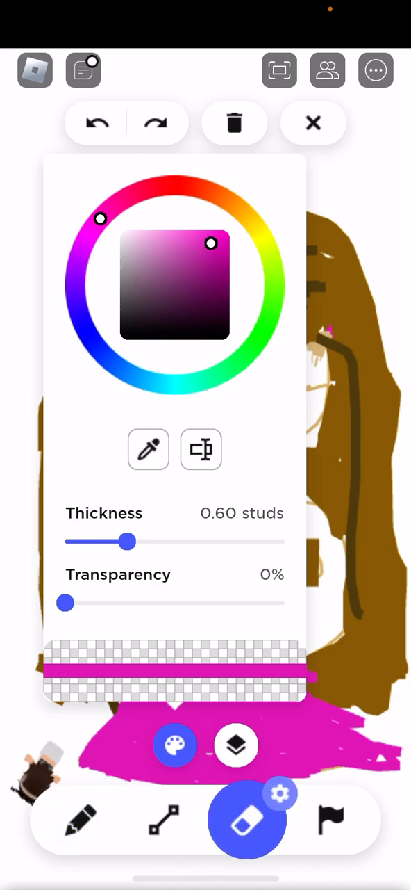
click(82, 820)
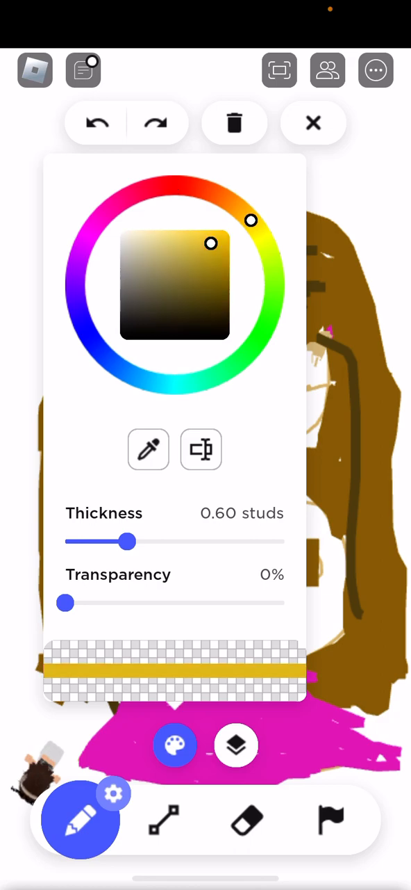
drag(250, 220, 239, 209)
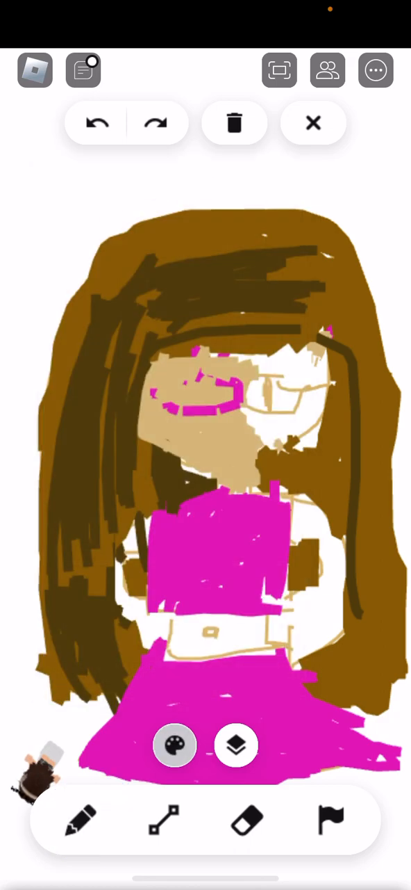
click(80, 819)
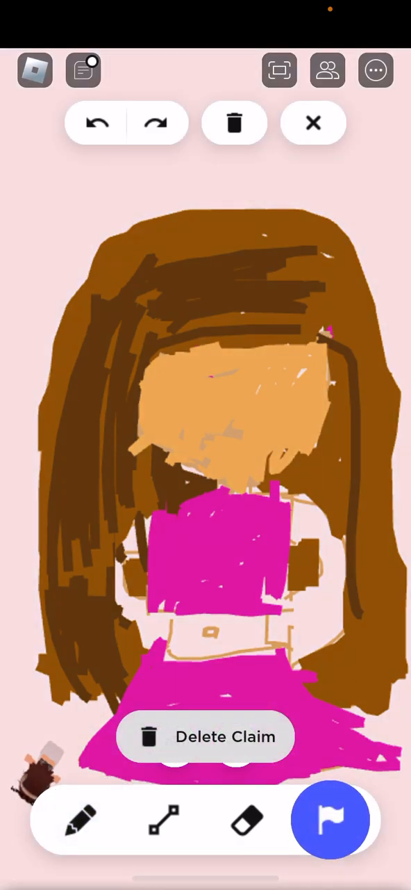
click(237, 745)
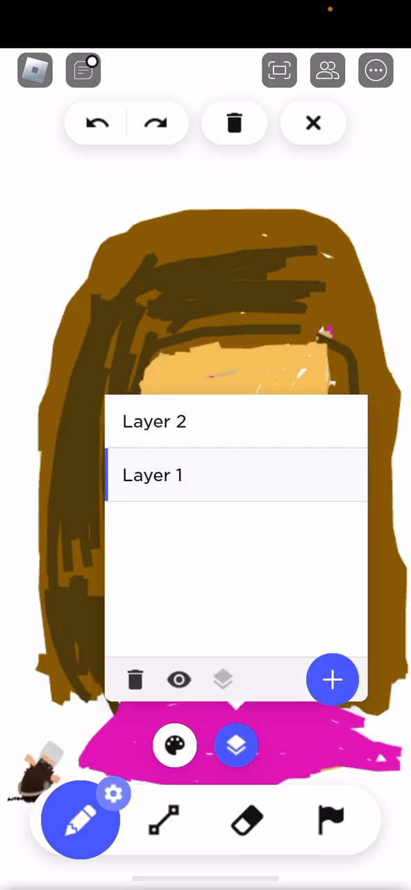
click(175, 745)
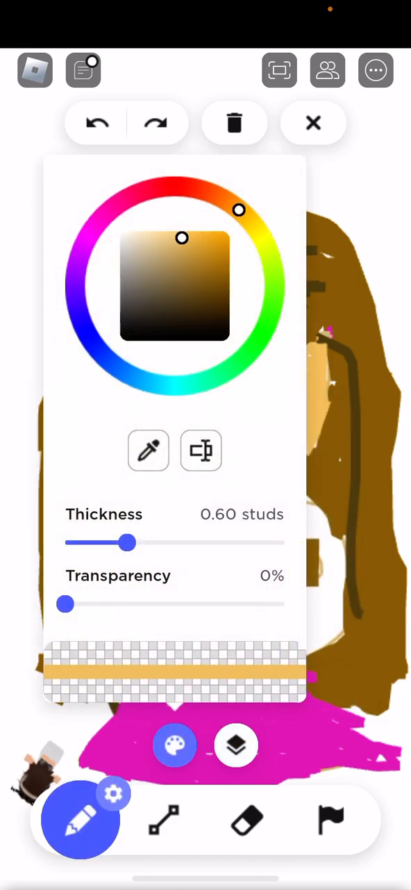
drag(239, 210, 104, 355)
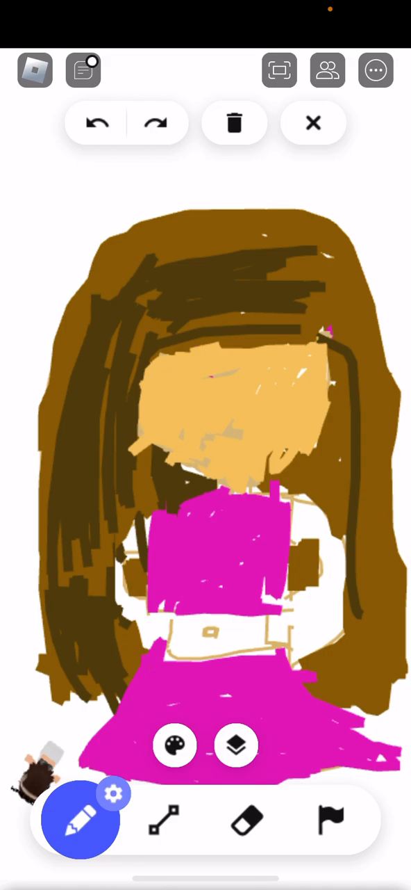
click(236, 745)
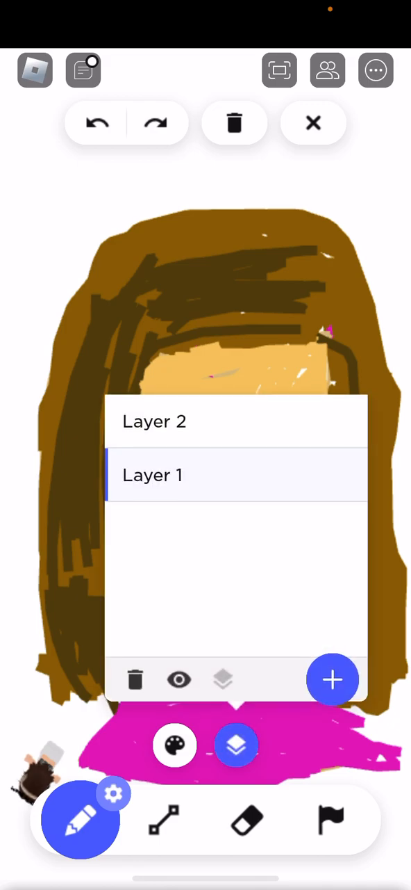
click(235, 421)
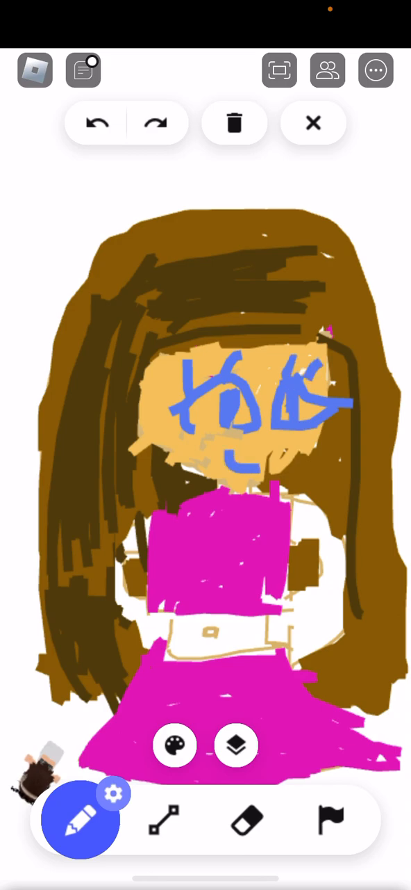
Deselect the pencil after the blue eyes and smile are drawn
click(83, 818)
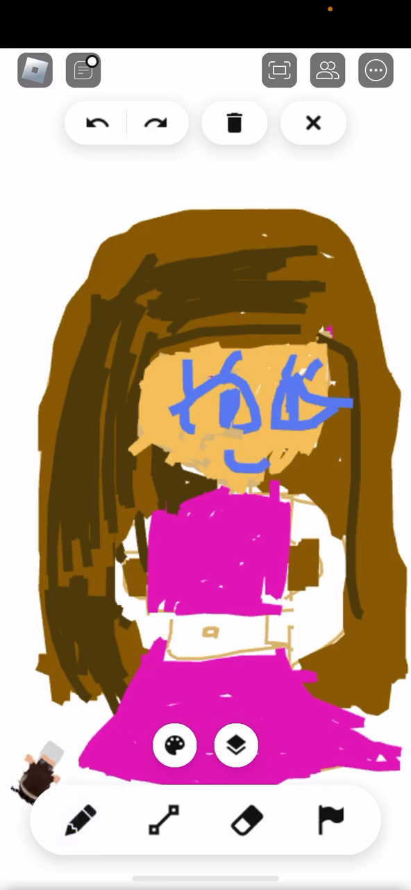